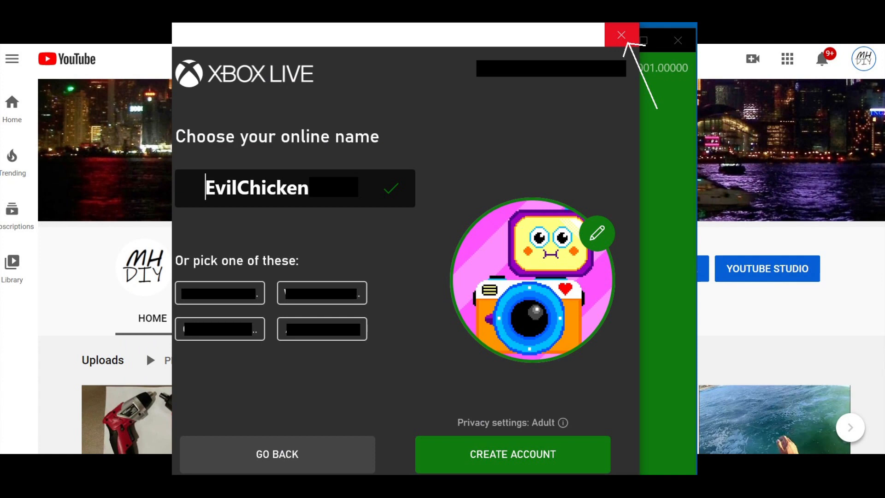
Close the Xbox Live online-name account creation dialog without creating an account
{"action": "left_click", "coordinate": [621, 35]}
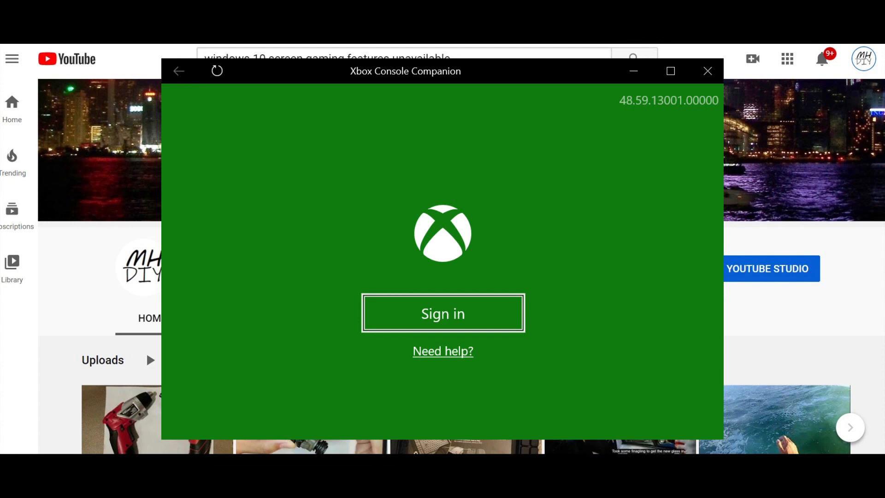